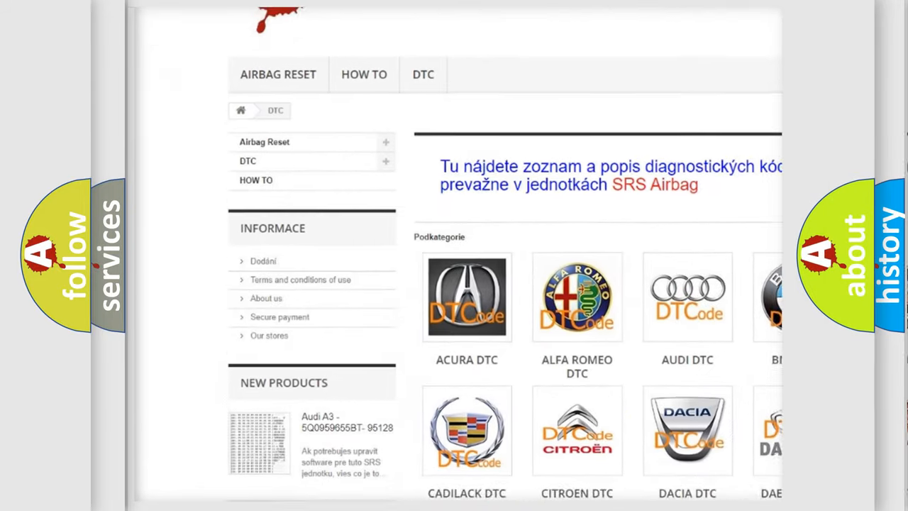
scroll(down, 3)
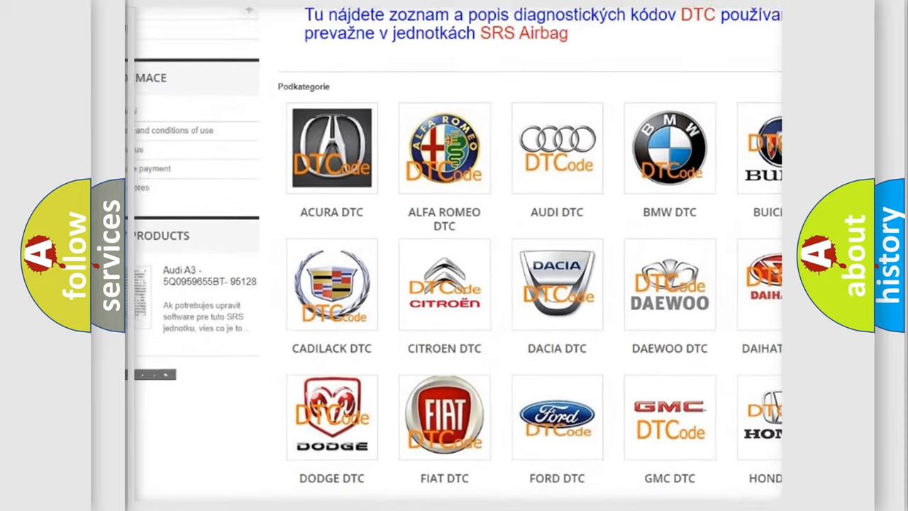
scroll(down, 3)
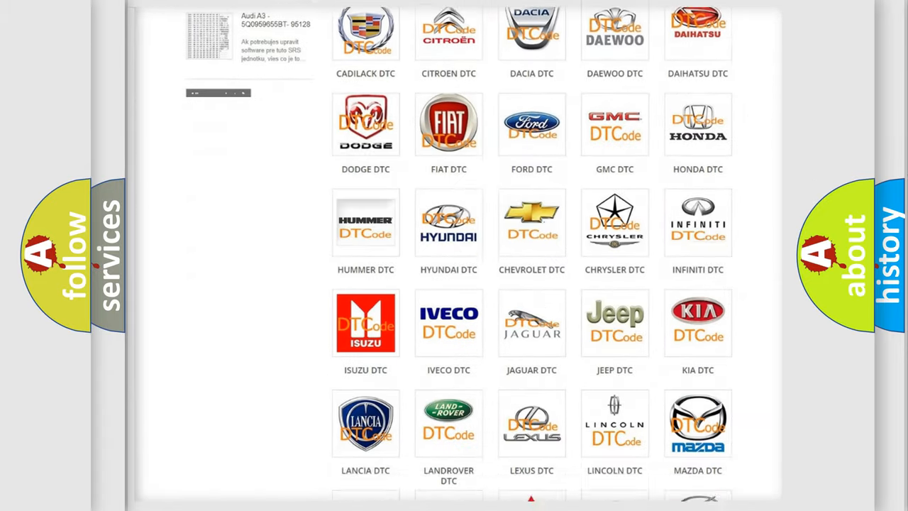
scroll(down, 3)
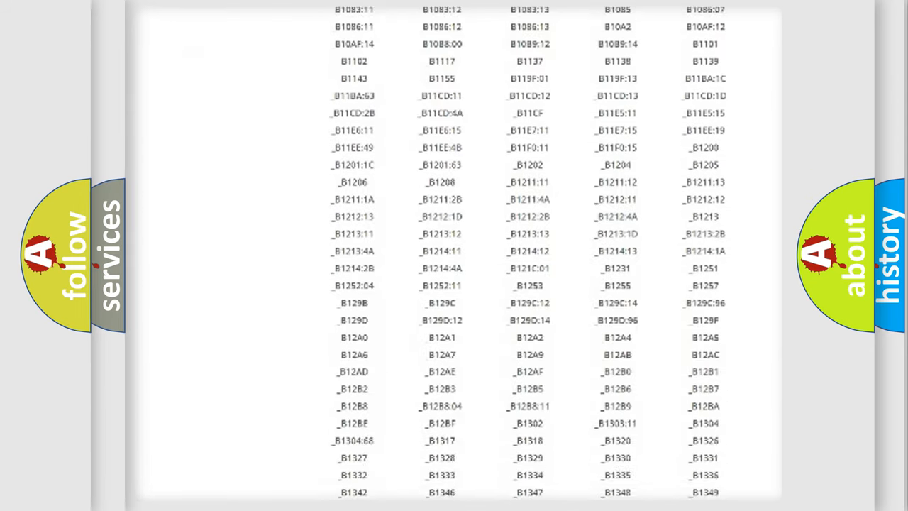
scroll(down, 3)
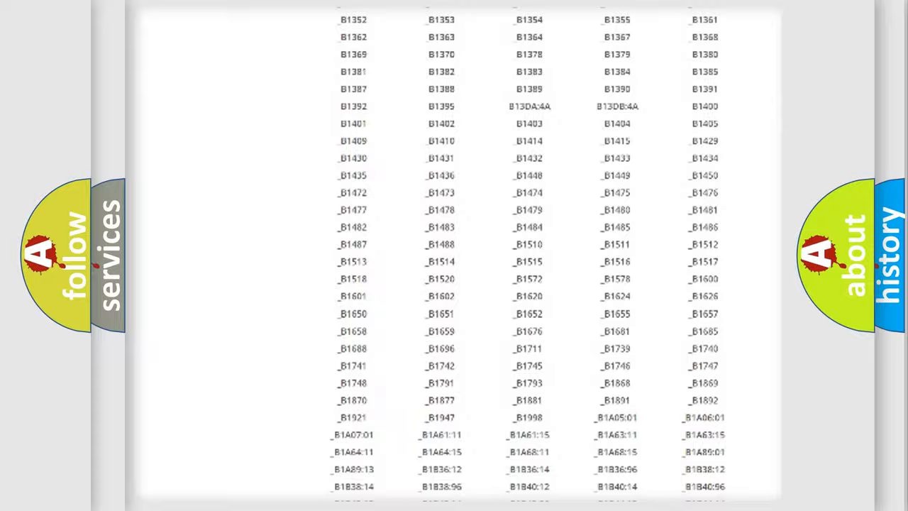